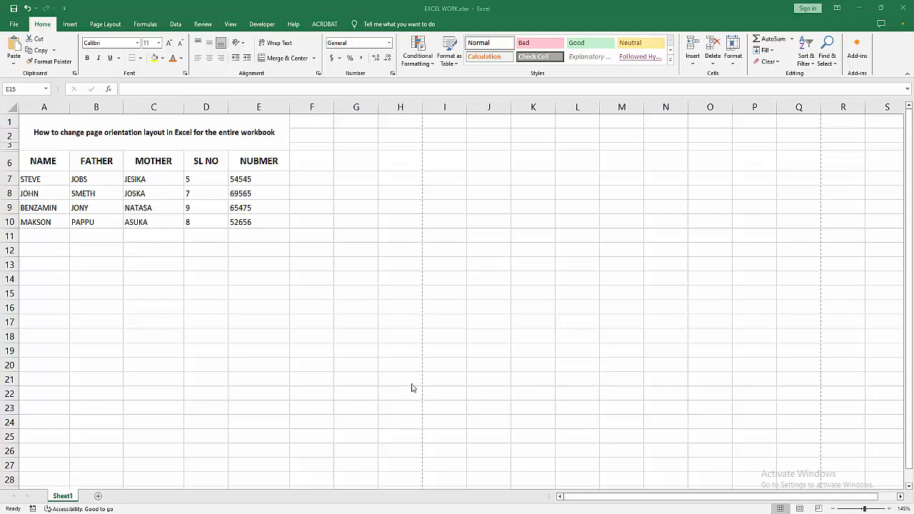
- Select empty cells below the names-and-numbers table, ending on E15
left_click(444, 363)
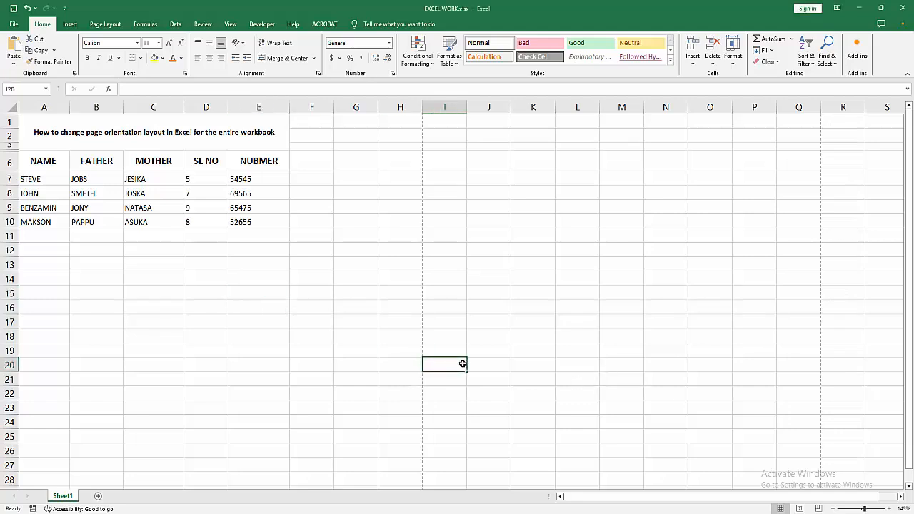
left_click(621, 336)
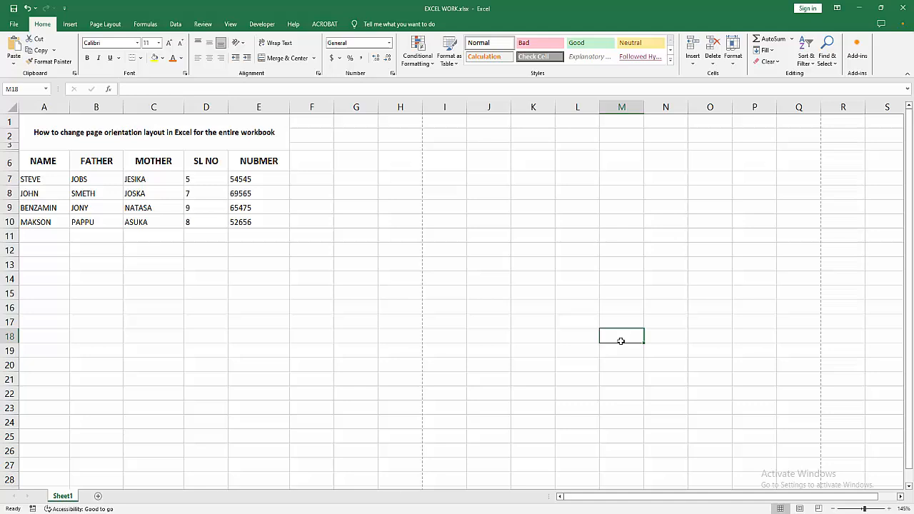
left_click(576, 350)
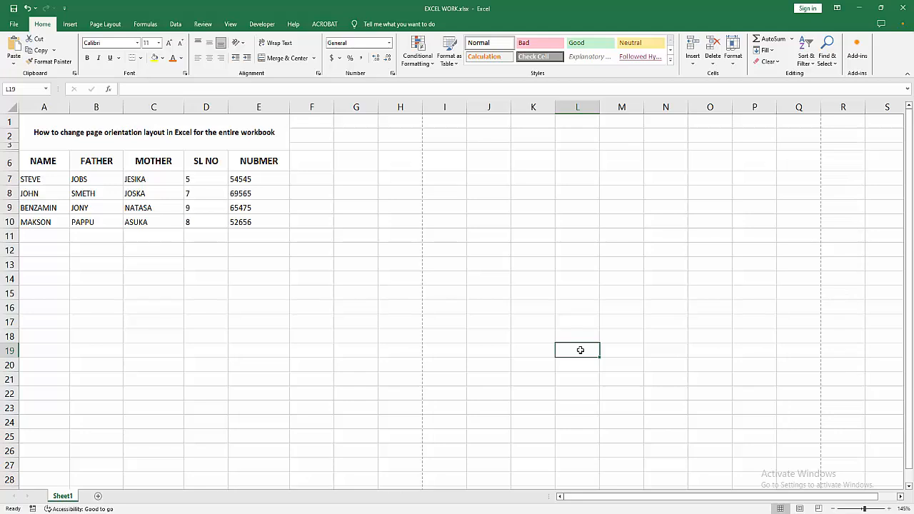
left_click(488, 278)
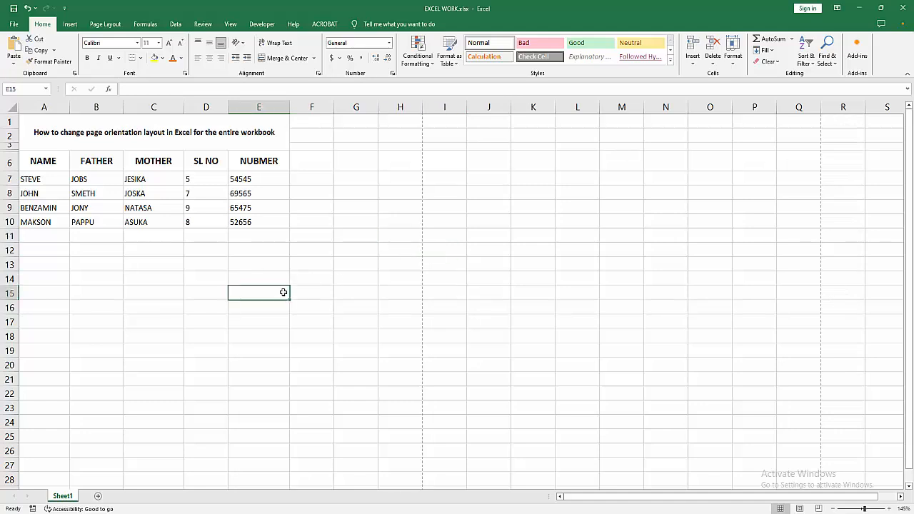
mouse_move(203, 192)
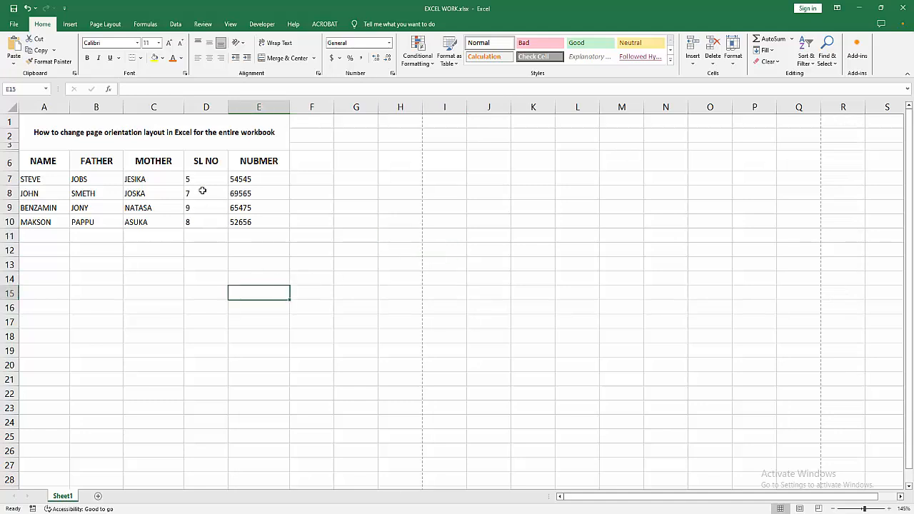
- Set the worksheet's page orientation to Landscape and reopen the orientation choices
left_click(105, 23)
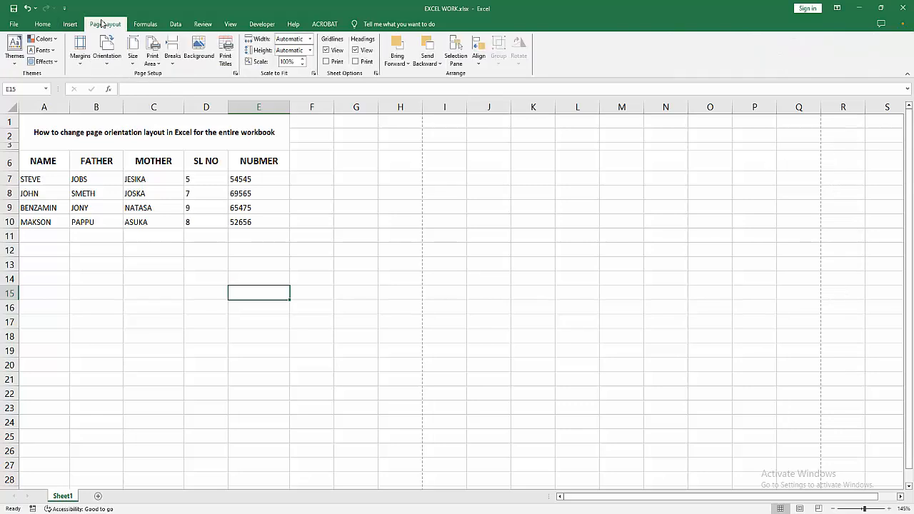
left_click(105, 51)
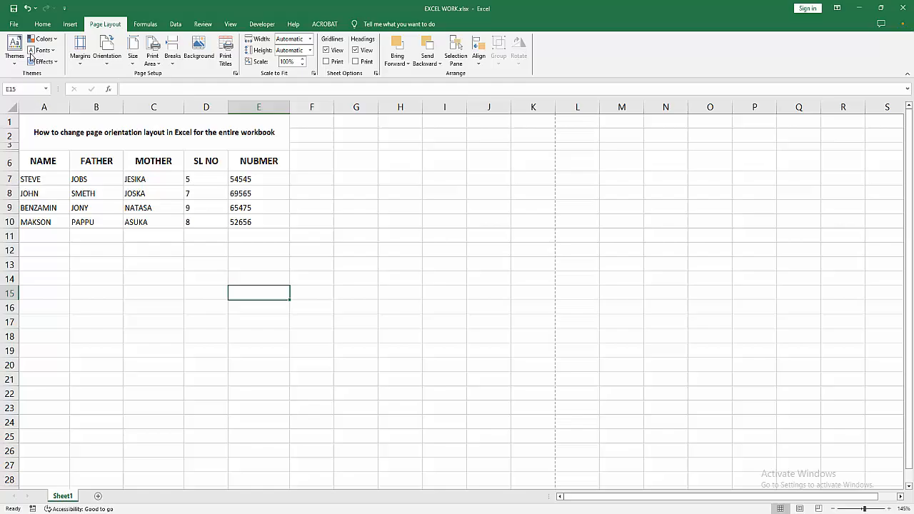
left_click(13, 23)
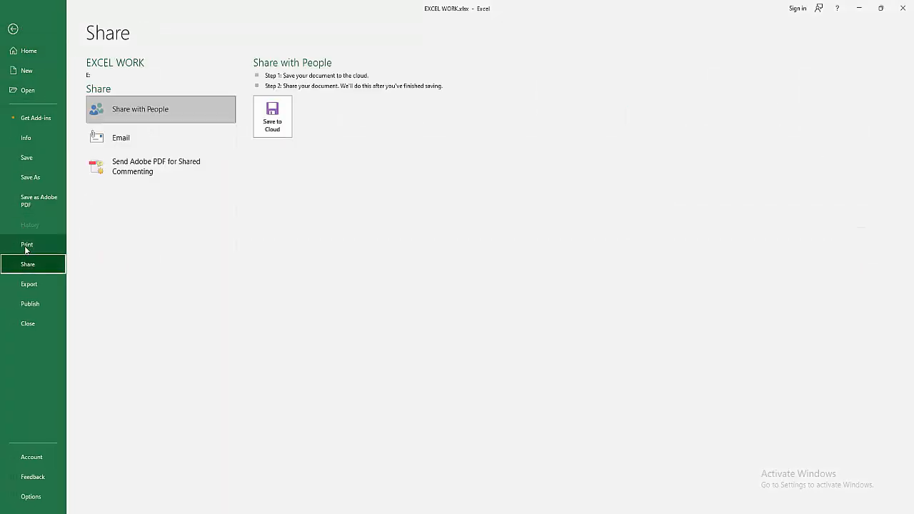
left_click(27, 244)
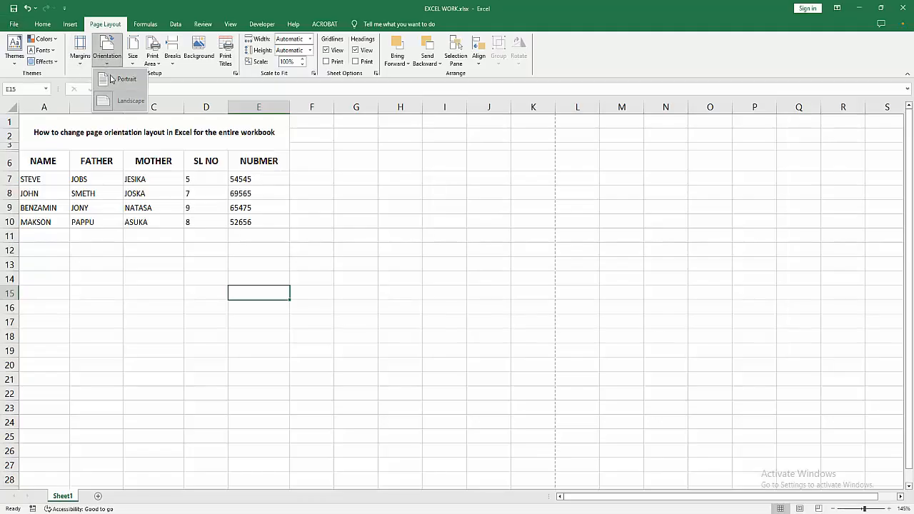
- Check the sheet in print preview, then return to it with Portrait orientation applied
left_click(13, 23)
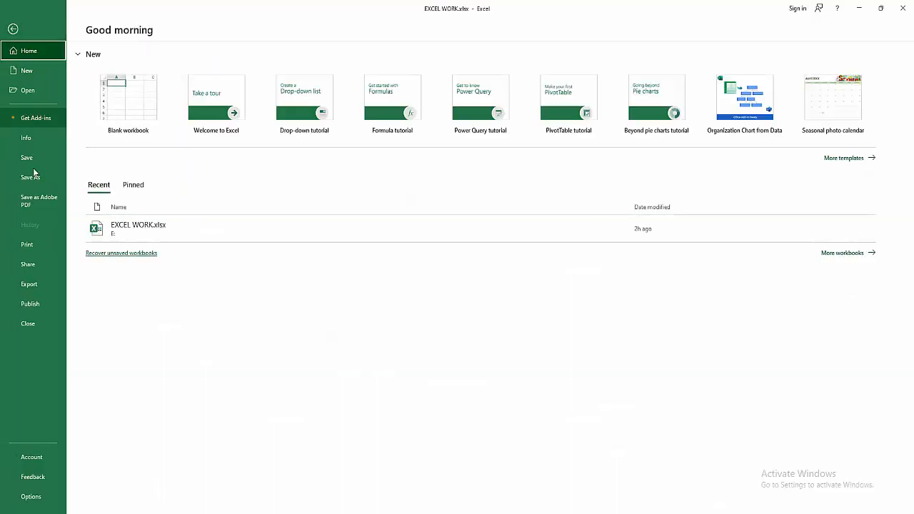
left_click(27, 244)
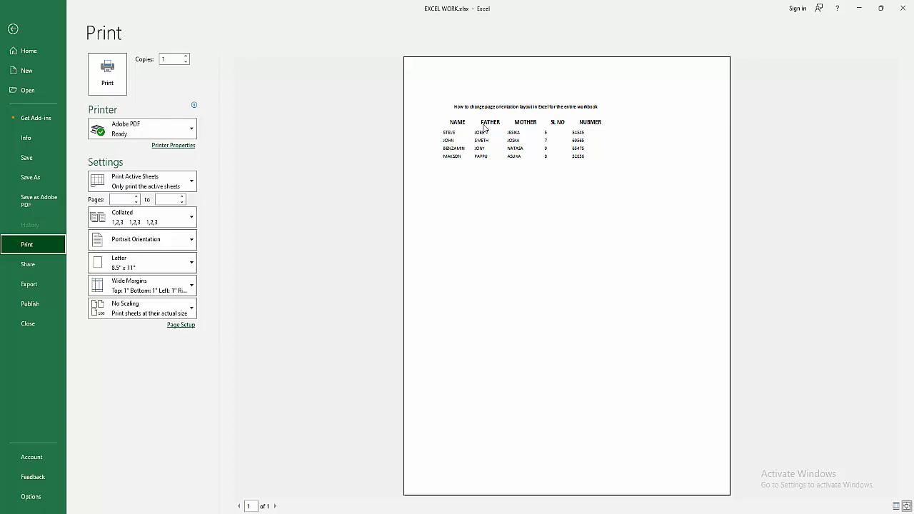
left_click(13, 29)
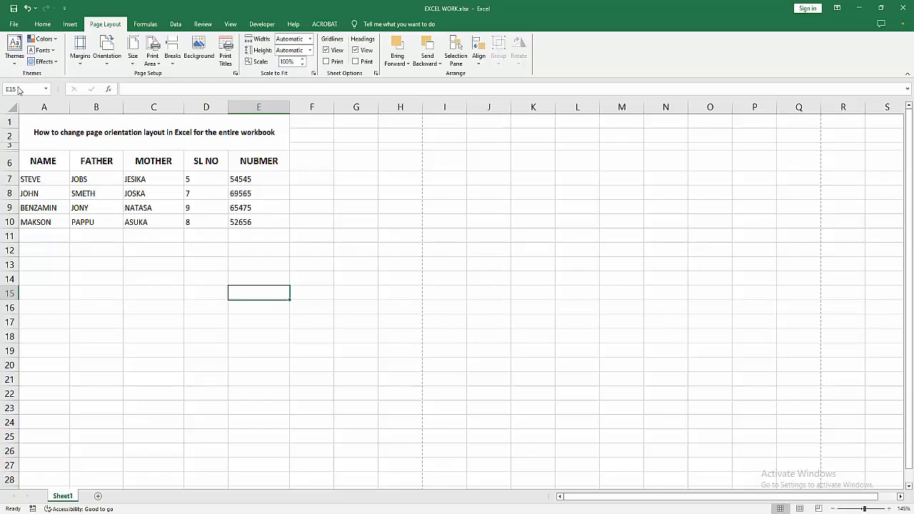
- Return to the Home commands and select an empty cell, leaving the sheet unchanged
left_click(36, 9)
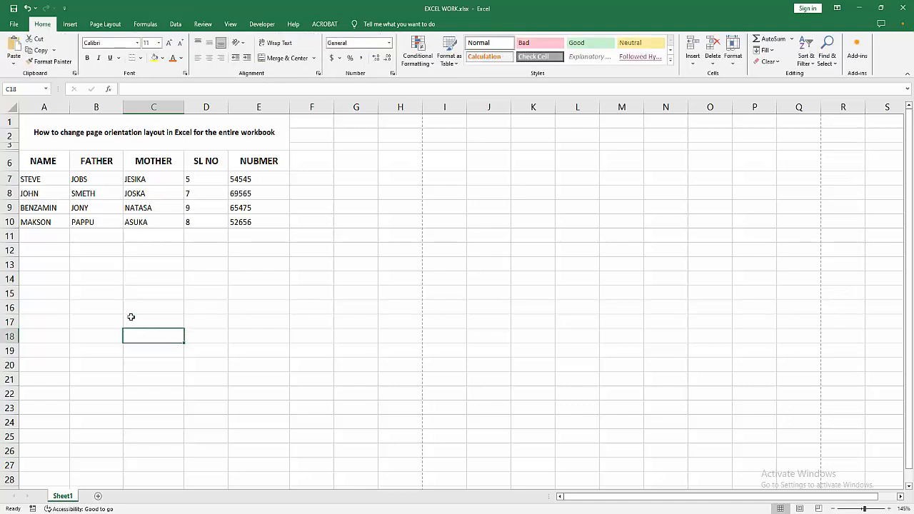
left_click(400, 279)
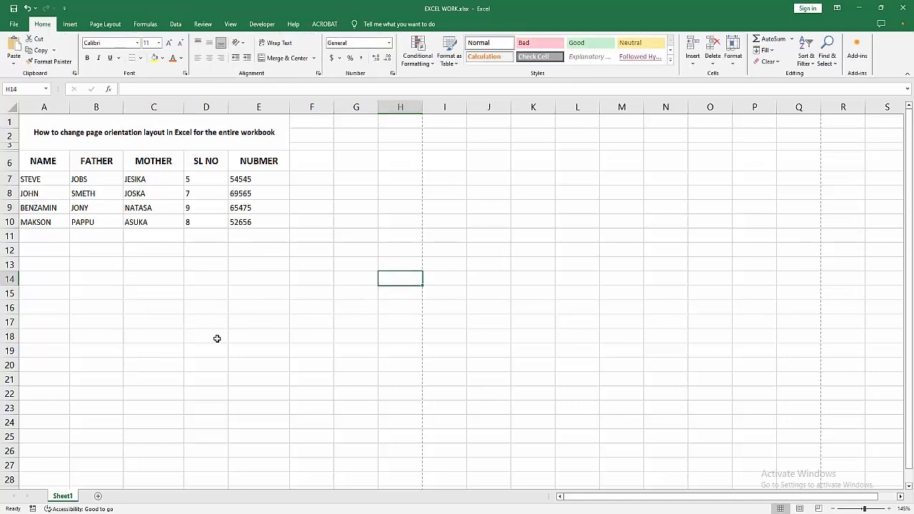
mouse_move(217, 329)
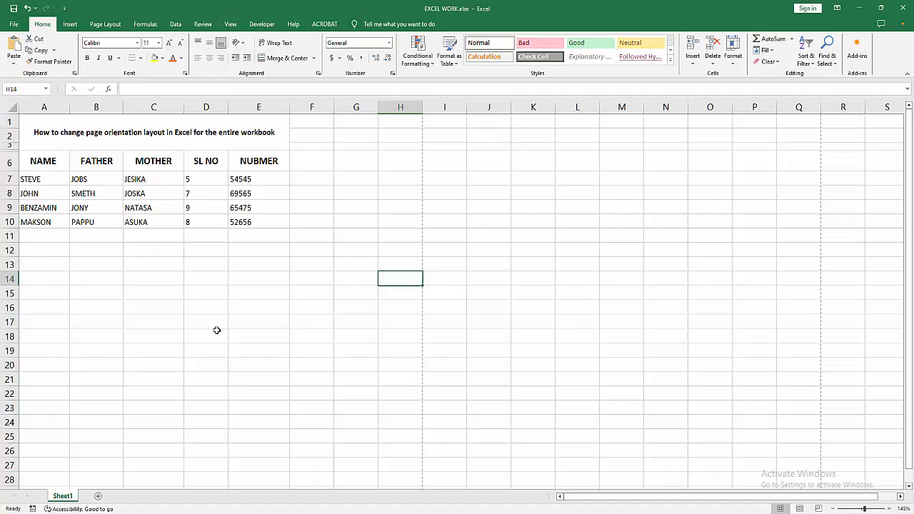